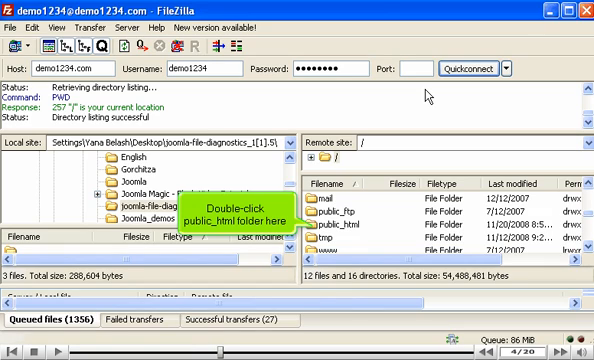
- Navigate into public_html and then into the joomla folder on the remote server
double_click(356, 216)
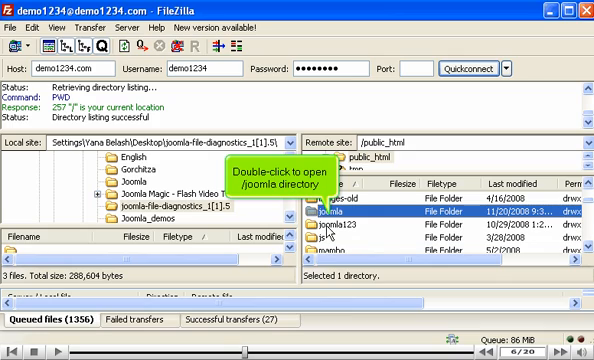
double_click(344, 214)
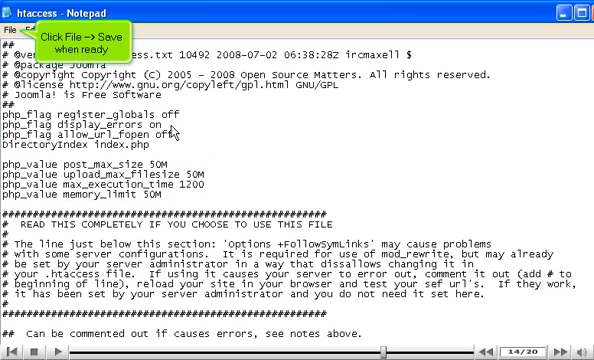
- Save the edited .htaccess file from Notepad's File menu
click(18, 26)
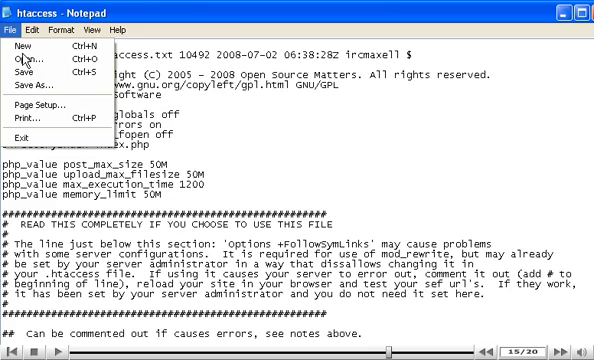